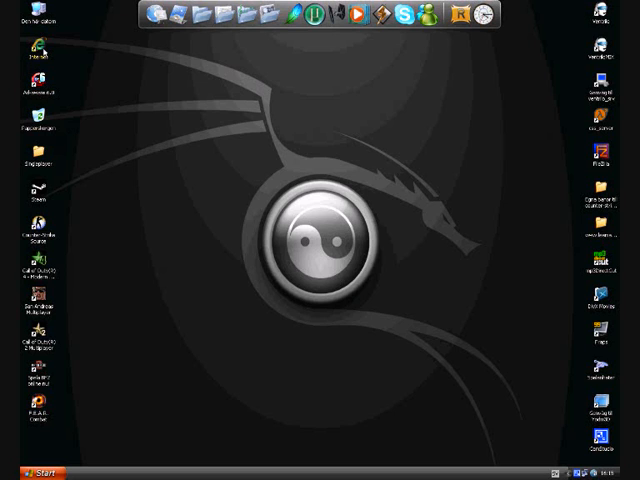
Launch Internet Explorer on the counter-strike.com zombie mod page.
{"action": "left_click", "coordinate": [36, 52]}
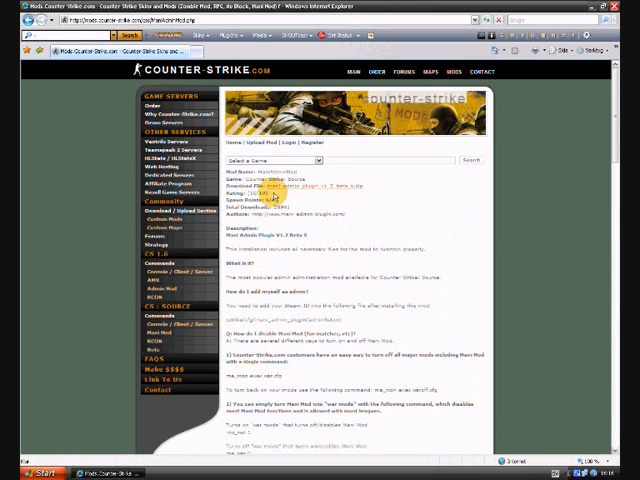
Browse from My Computer down through the server directories into the game folder.
{"action": "left_click", "coordinate": [296, 184]}
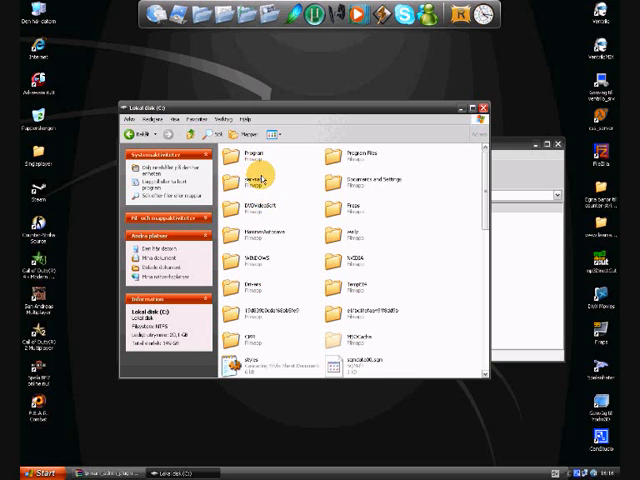
{"action": "double_click", "coordinate": [256, 160]}
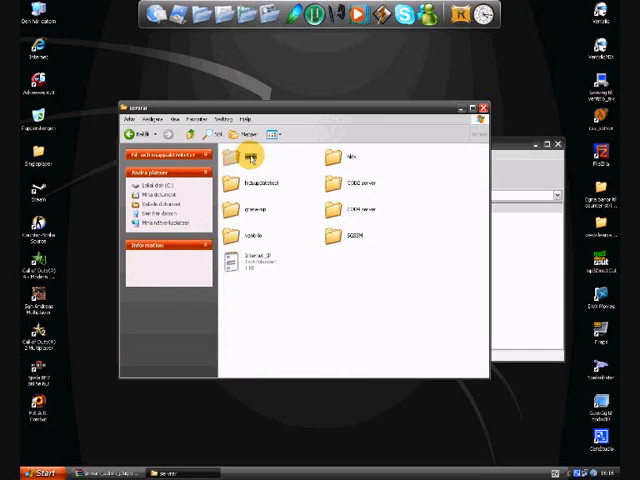
{"action": "double_click", "coordinate": [254, 160]}
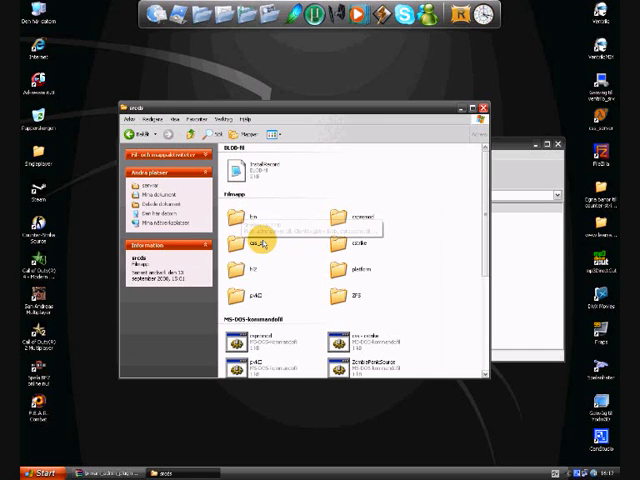
{"action": "double_click", "coordinate": [256, 238]}
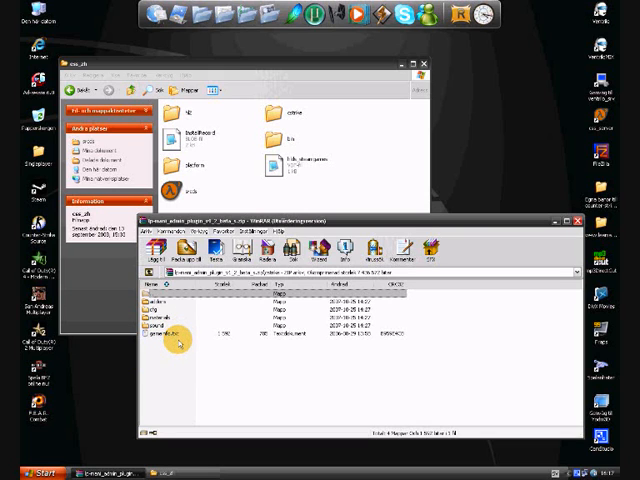
Extract the zombie mod archive contents into the game folder, choosing Yes to All to overwrite.
{"action": "left_click", "coordinate": [176, 312]}
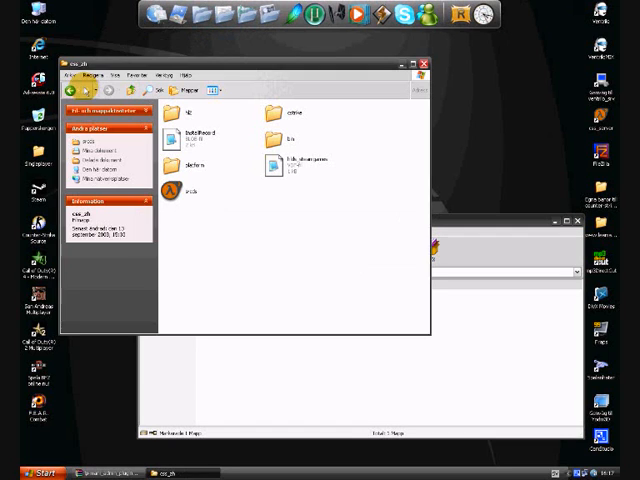
{"action": "double_click", "coordinate": [188, 120]}
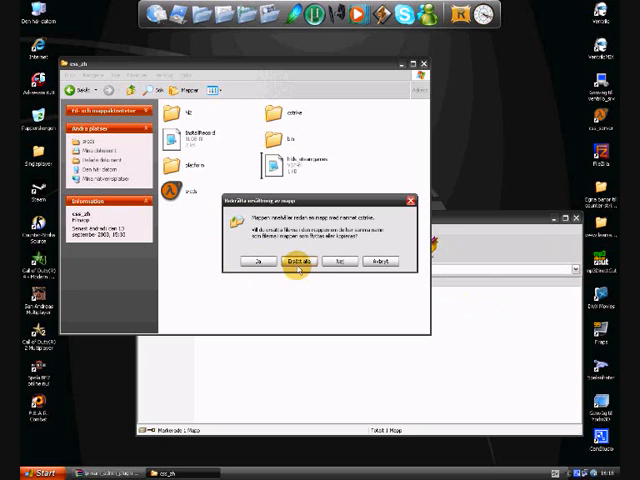
{"action": "left_click", "coordinate": [296, 260]}
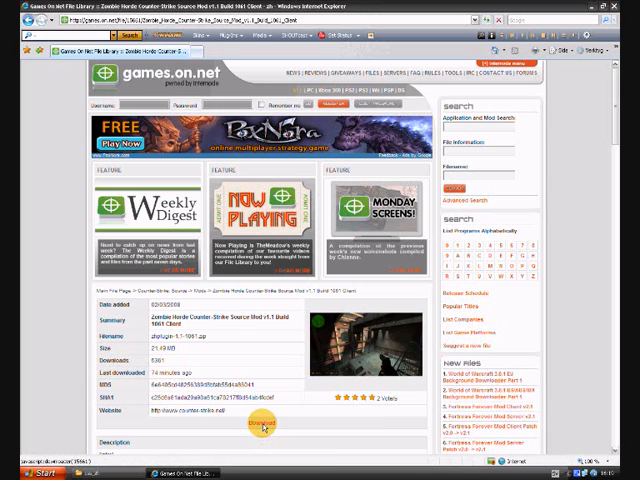
Start the Zombie Horde download from its games.on.net file page.
{"action": "left_click", "coordinate": [258, 430]}
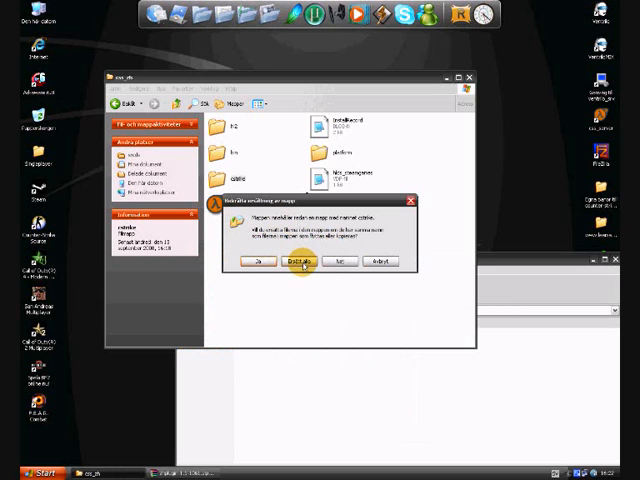
Confirm Yes to All so the Zombie Horde files overwrite the existing game files.
{"action": "left_click", "coordinate": [300, 260]}
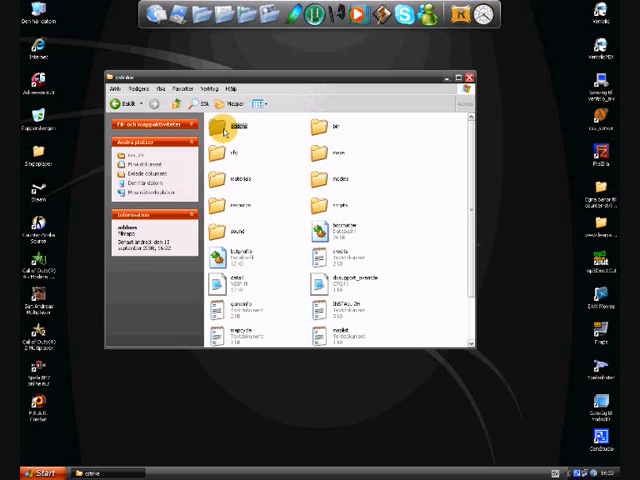
Look inside the zombie_horde folder under addons, then return to addons.
{"action": "double_click", "coordinate": [234, 126]}
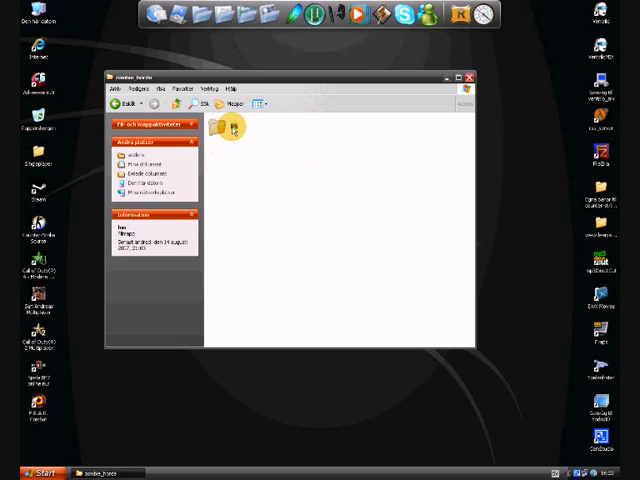
{"action": "double_click", "coordinate": [222, 128]}
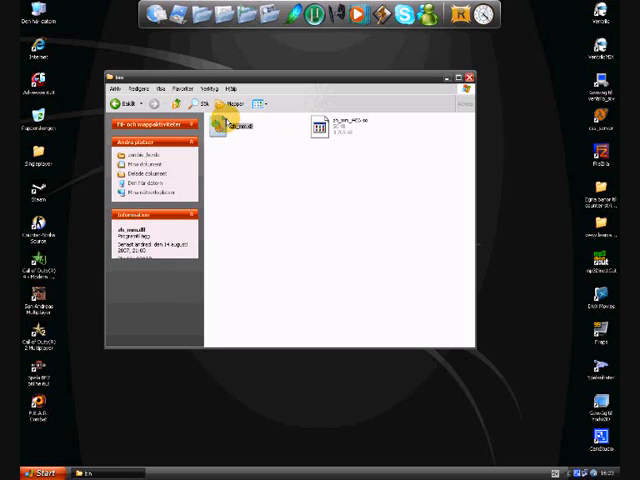
{"action": "left_click", "coordinate": [236, 126]}
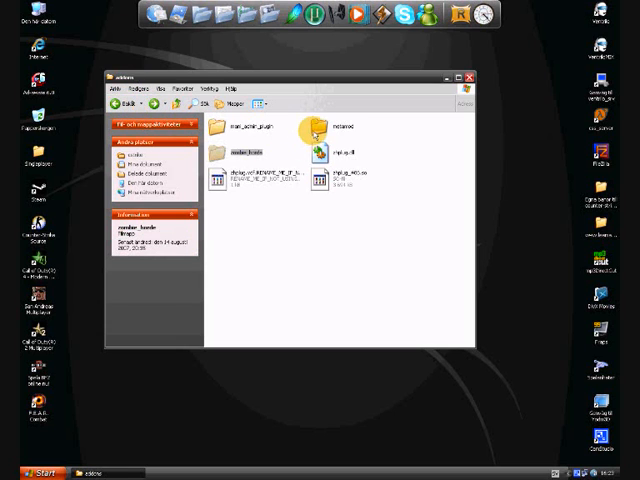
{"action": "mouse_move", "coordinate": [332, 132]}
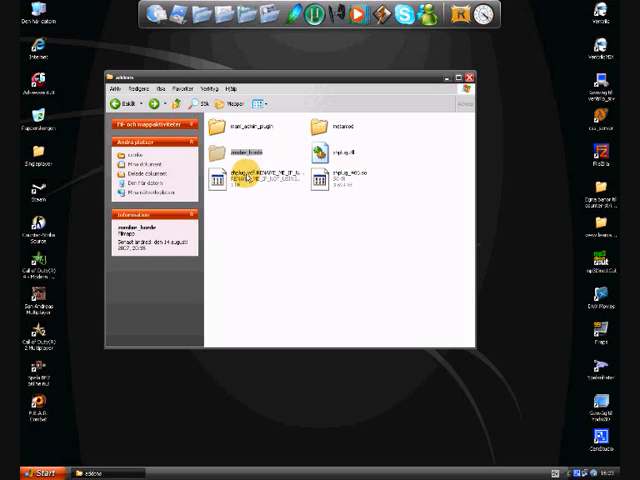
Open metaplugins.ini from the metamod folder in Notepad.
{"action": "left_click", "coordinate": [222, 184]}
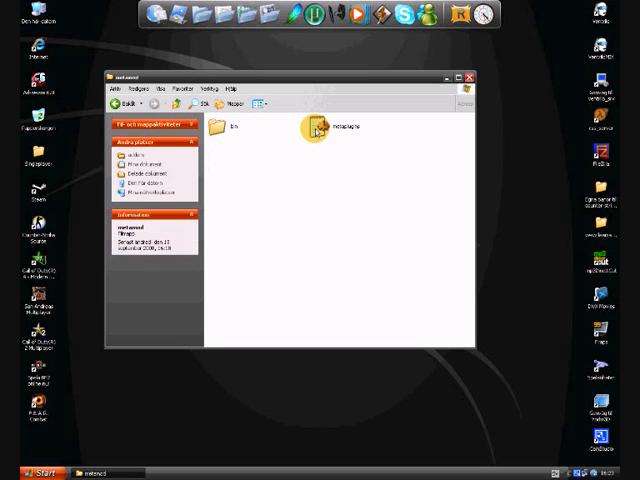
{"action": "double_click", "coordinate": [320, 130]}
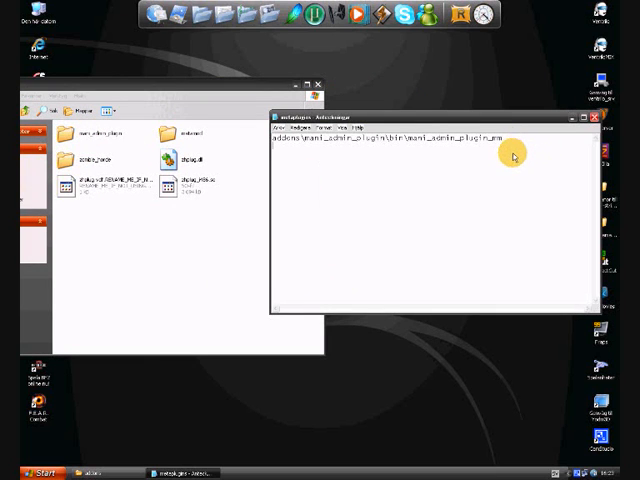
{"action": "mouse_move", "coordinate": [510, 148]}
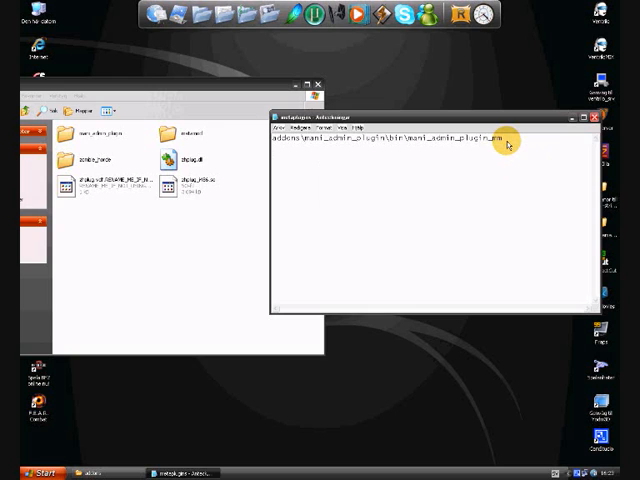
Add the plugin path line 'addon zombie_horde\bin\' to metaplugins.ini.
{"action": "type", "text": "addons\\"}
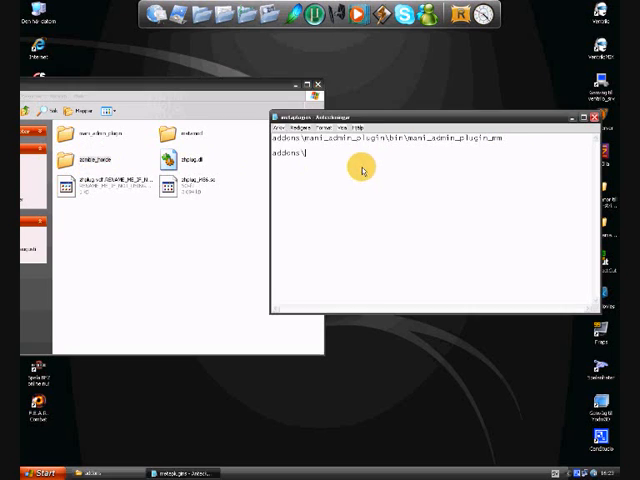
{"action": "type", "text": "zombie_horde"}
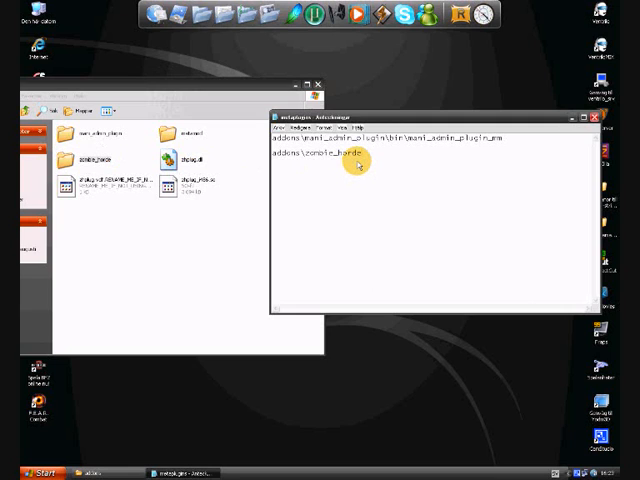
{"action": "type", "text": "\\"}
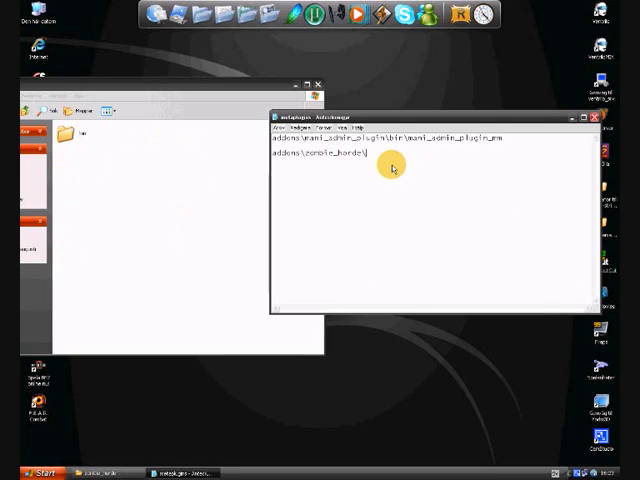
{"action": "type", "text": "bin"}
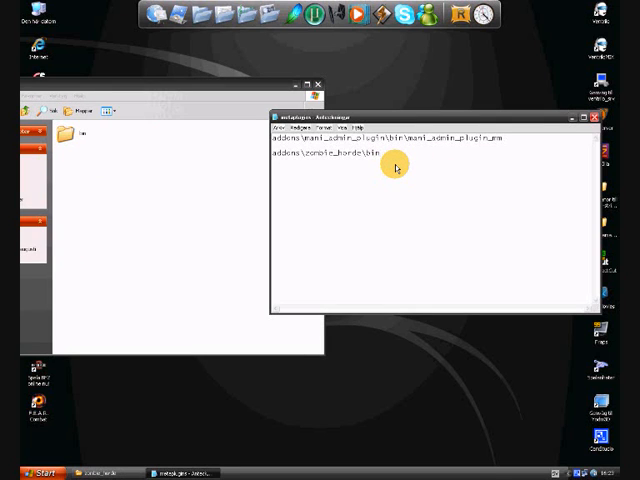
{"action": "type", "text": "\\"}
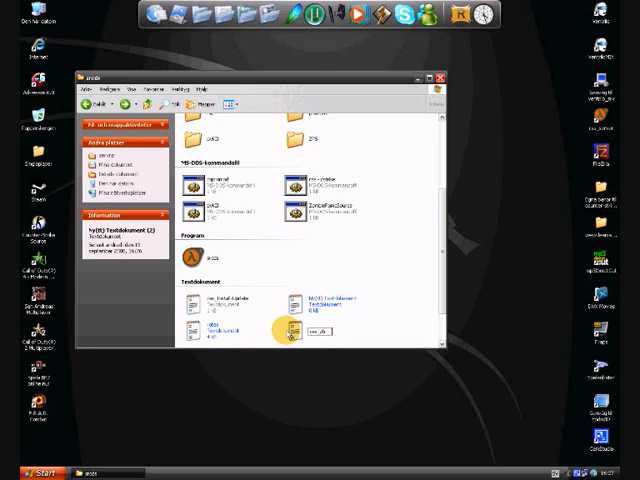
Open the mod's readme text file in Notepad.
{"action": "double_click", "coordinate": [296, 330]}
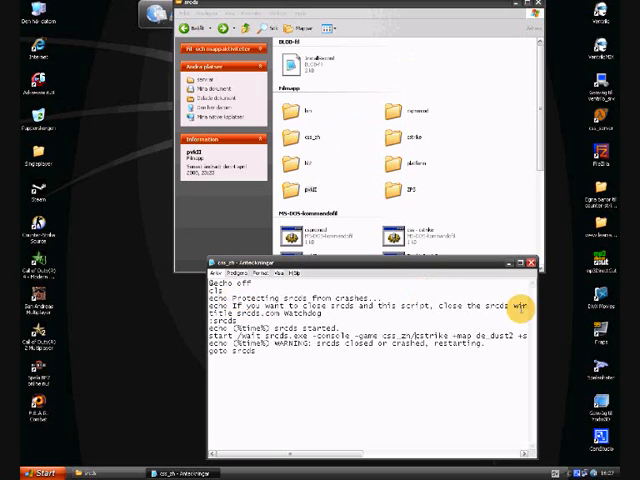
{"action": "left_click", "coordinate": [204, 270]}
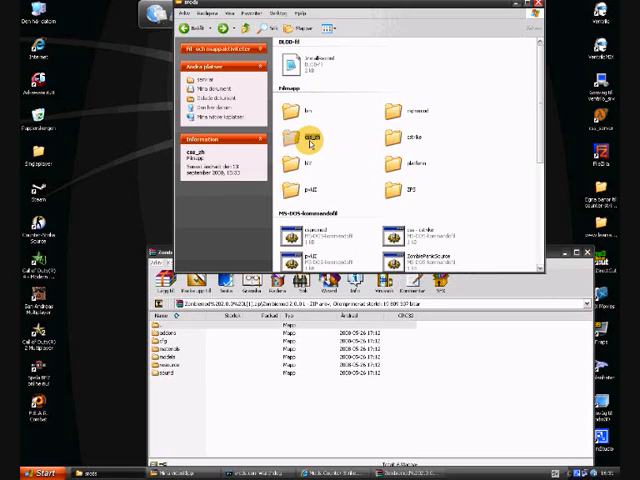
Open the server's game folder showing the unpacked mod contents.
{"action": "double_click", "coordinate": [304, 138]}
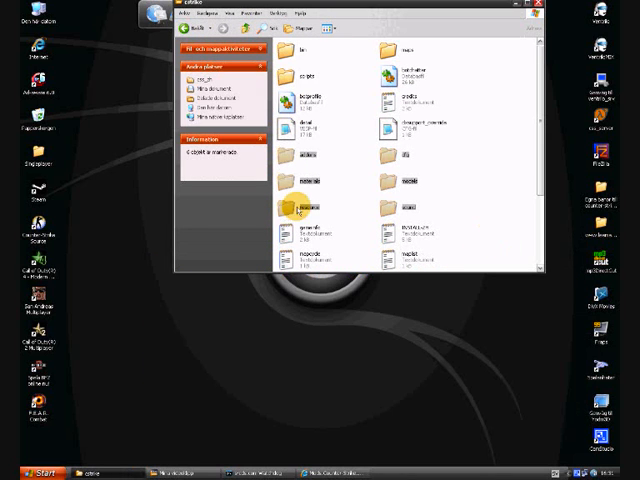
Open addons, inspect one plugin folder, and return to the addons folder.
{"action": "double_click", "coordinate": [296, 212]}
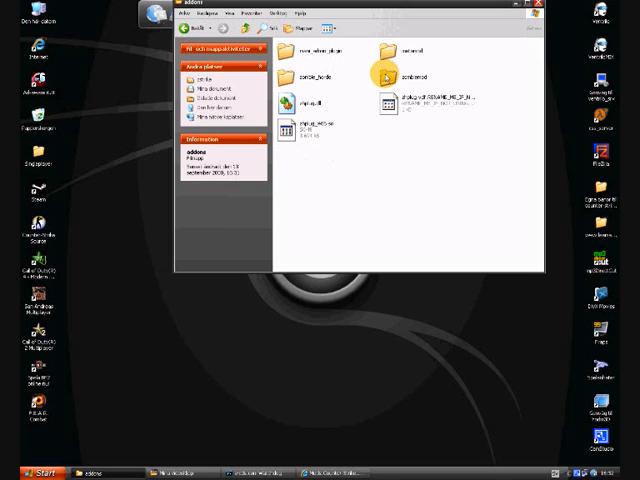
{"action": "left_click", "coordinate": [416, 76]}
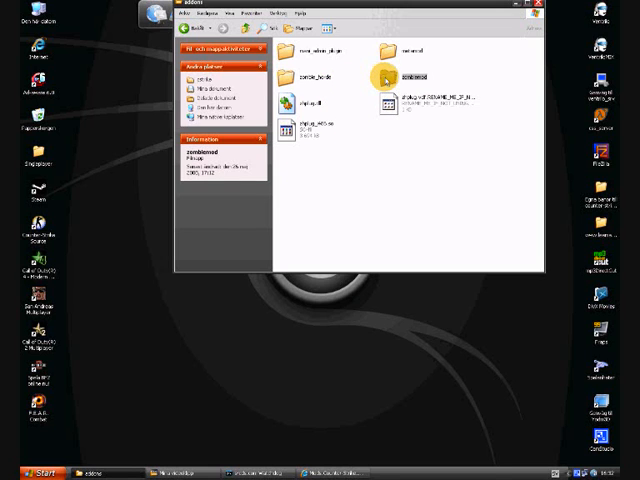
{"action": "double_click", "coordinate": [420, 76]}
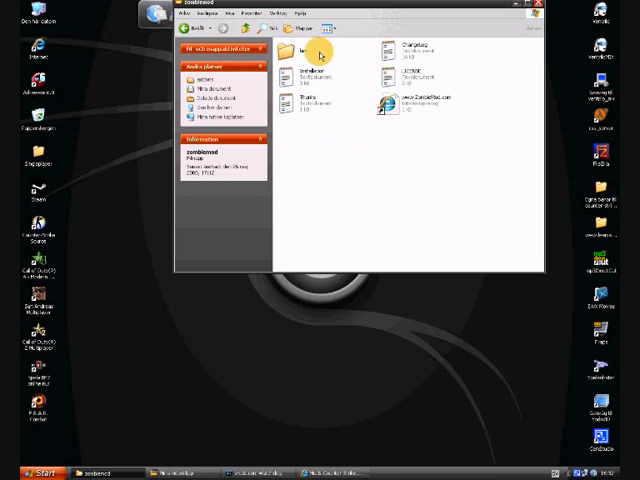
{"action": "double_click", "coordinate": [296, 50]}
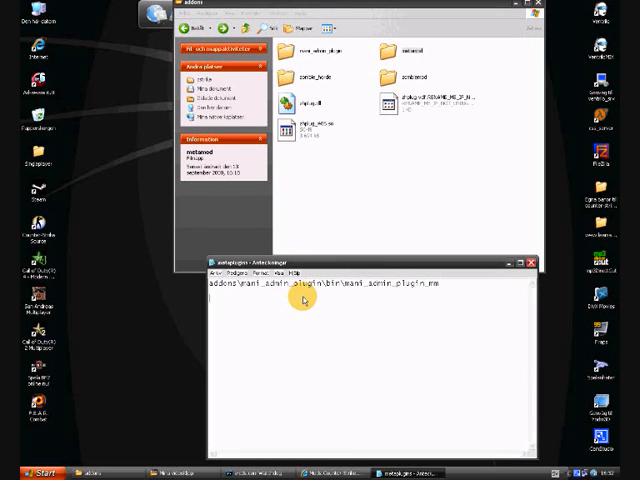
Add the second mod's addons\...\bin\ plugin path to the list, verifying the dll name in its bin folder.
{"action": "type", "text": "addons\\"}
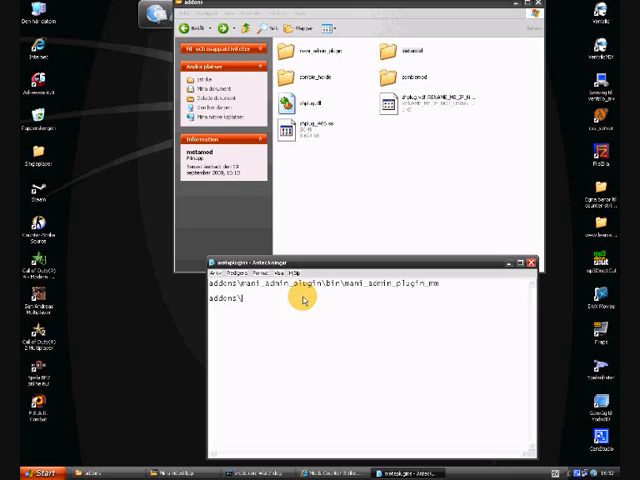
{"action": "type", "text": "zomo"}
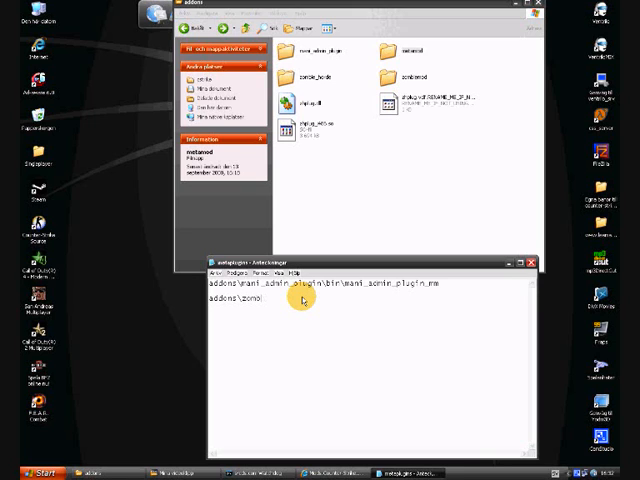
{"action": "type", "text": "emod\\bin\\"}
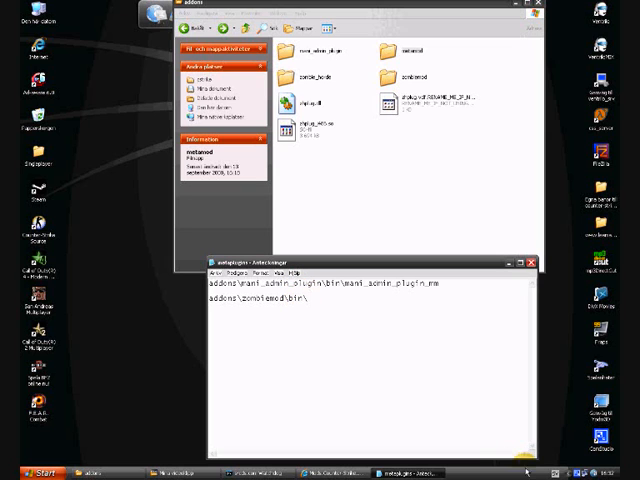
{"action": "left_click", "coordinate": [406, 76]}
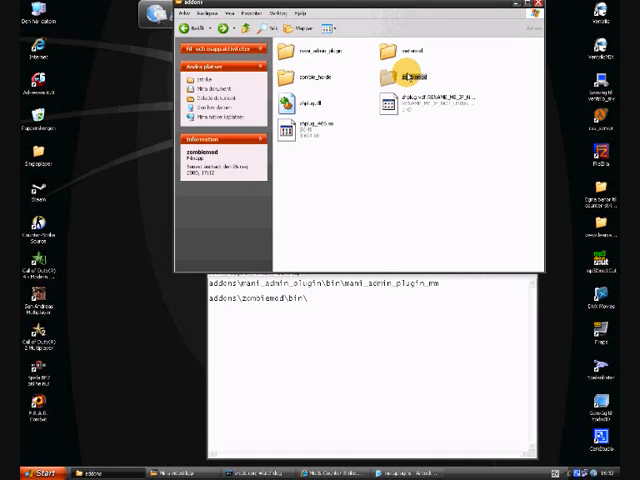
{"action": "double_click", "coordinate": [410, 70]}
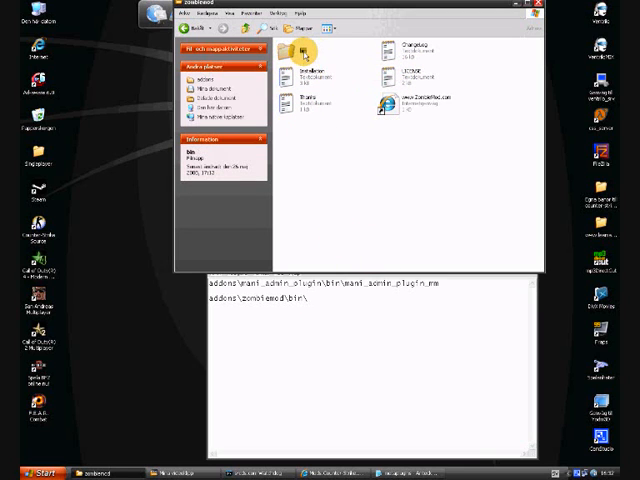
{"action": "double_click", "coordinate": [300, 52]}
{"action": "type", "text": "zombie_mm"}
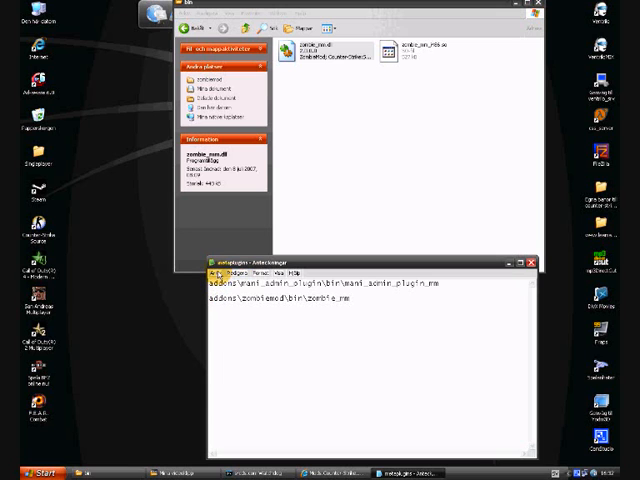
Run the batch launcher from the server root, bringing up the server console window.
{"action": "left_click", "coordinate": [218, 276]}
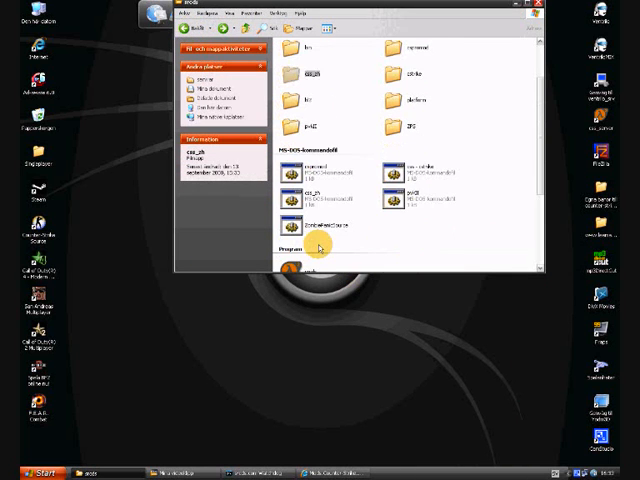
{"action": "left_click", "coordinate": [296, 200]}
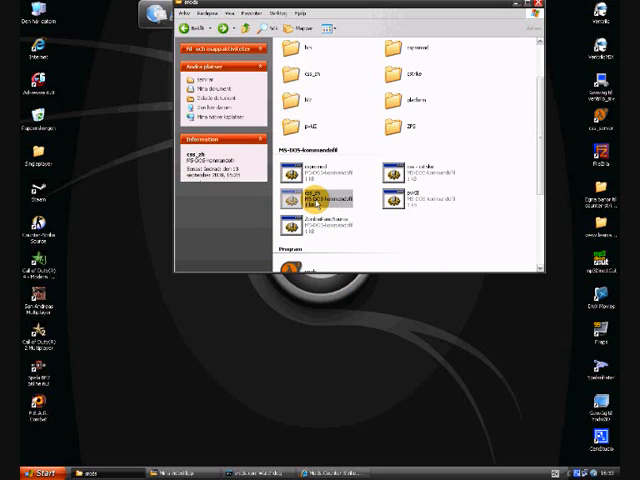
{"action": "double_click", "coordinate": [308, 188]}
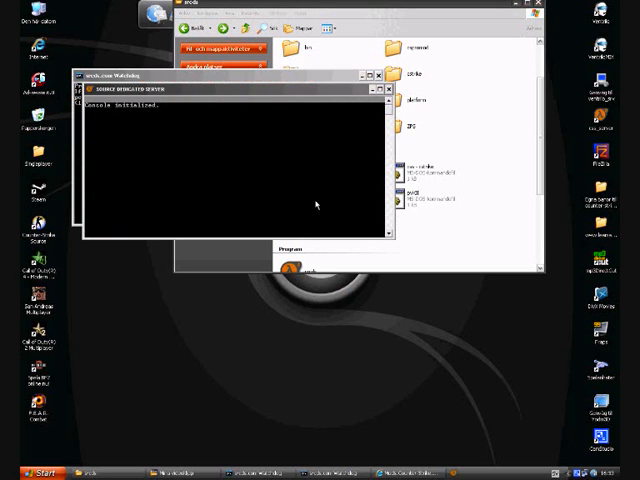